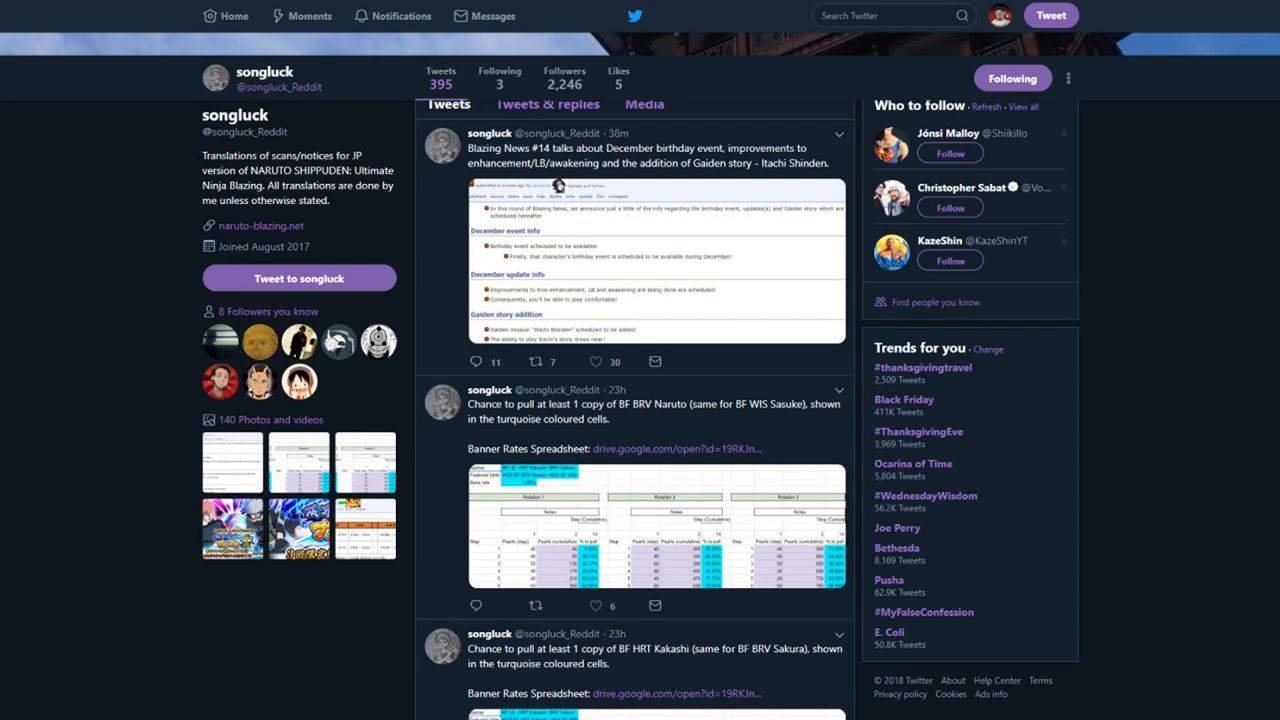
{"action": "mouse_move", "coordinate": [44, 344]}
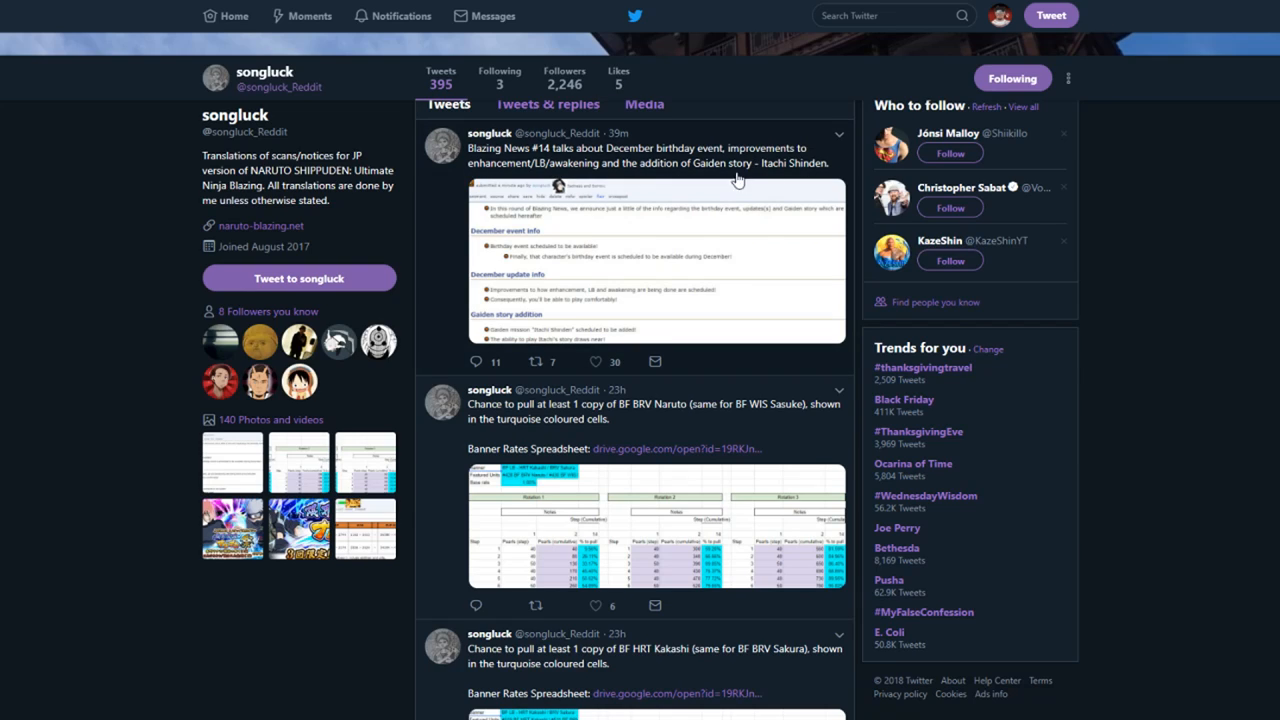
{"action": "mouse_move", "coordinate": [550, 176]}
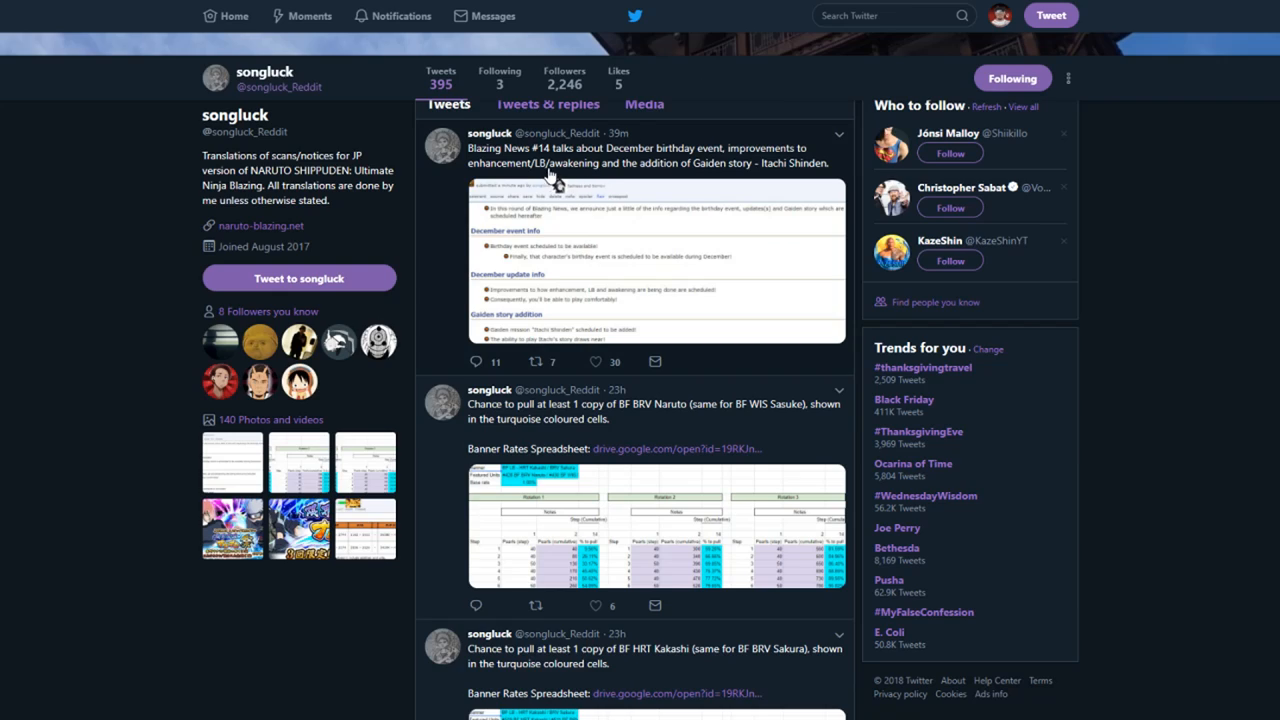
{"action": "mouse_move", "coordinate": [718, 320]}
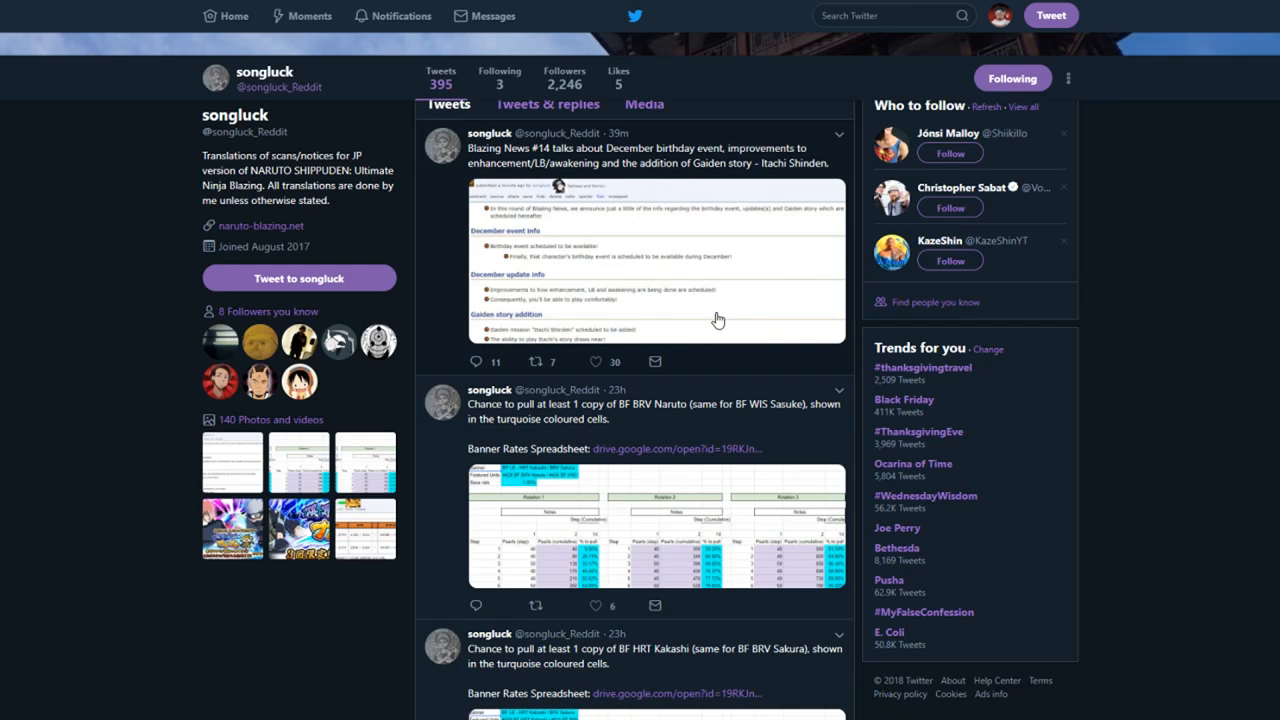
{"action": "mouse_move", "coordinate": [670, 272]}
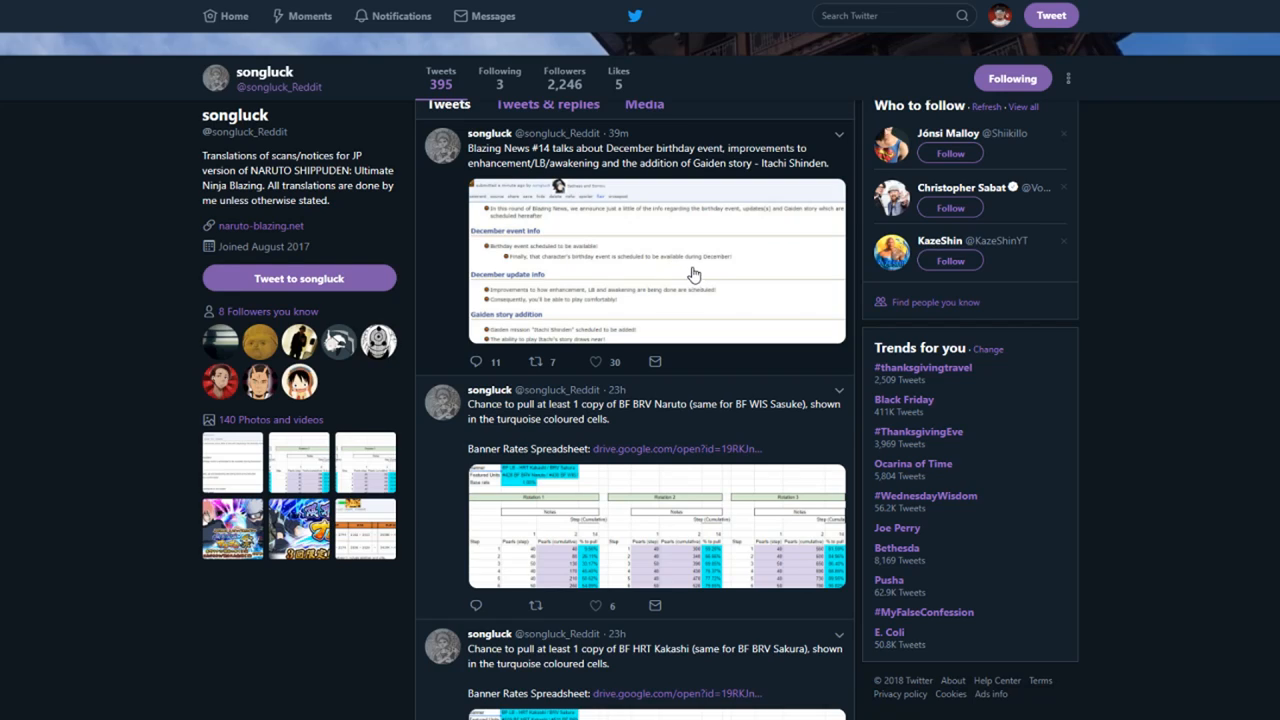
{"action": "mouse_move", "coordinate": [688, 268]}
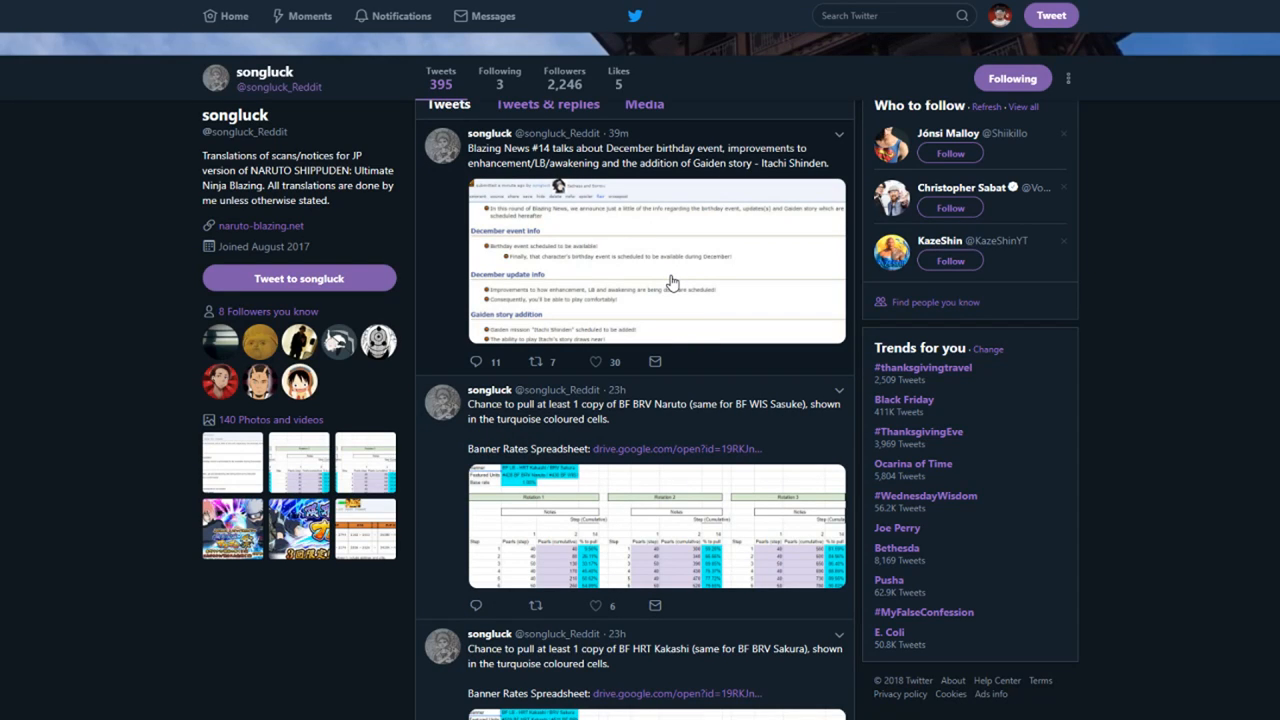
{"action": "mouse_move", "coordinate": [424, 132]}
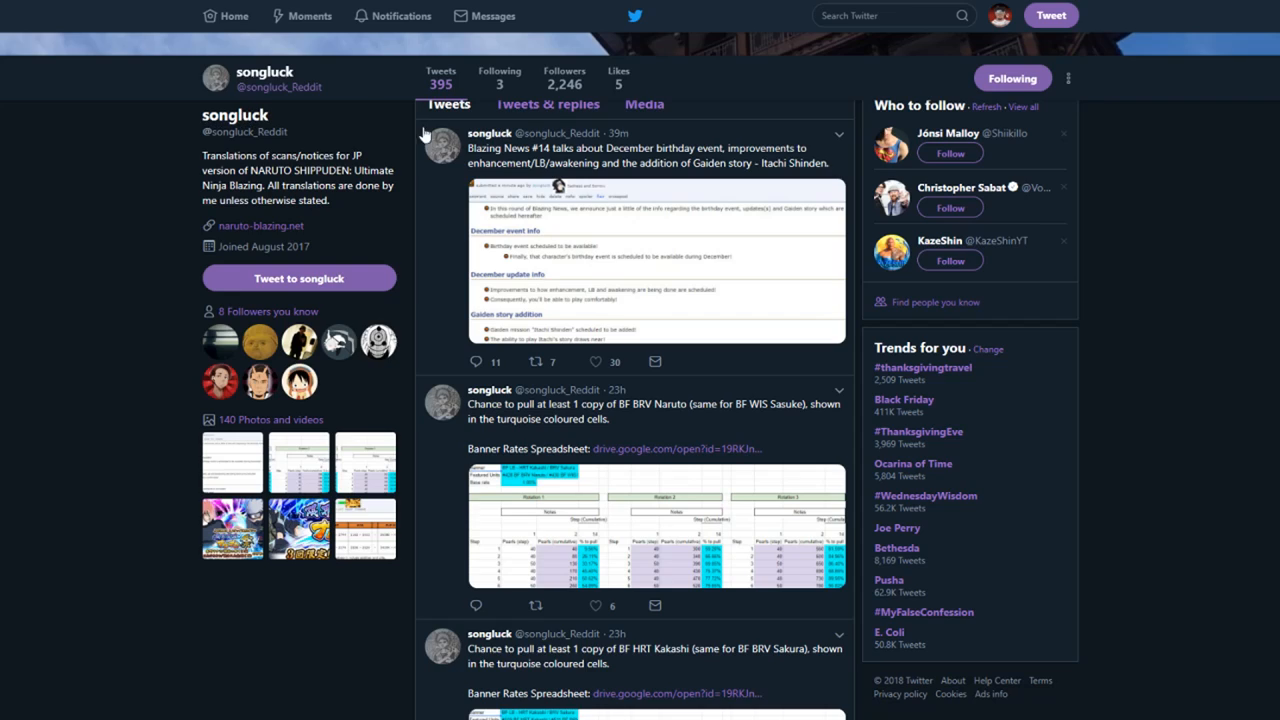
{"action": "mouse_move", "coordinate": [290, 132]}
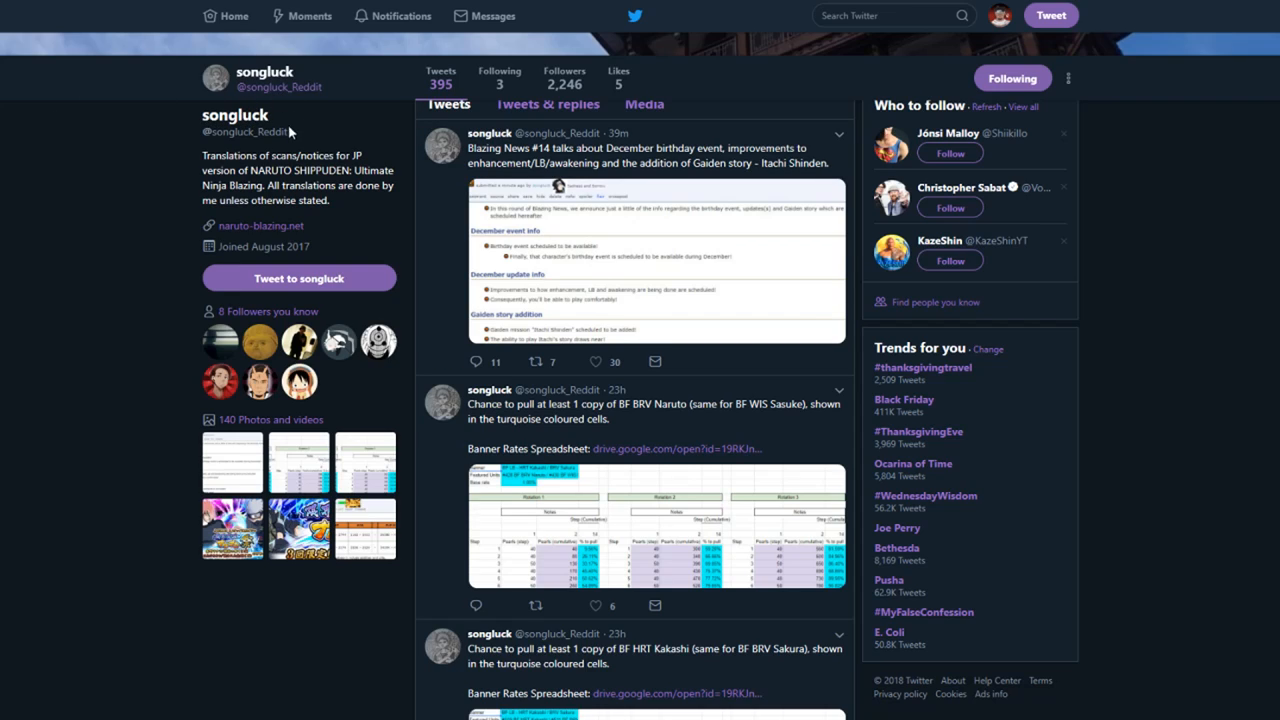
{"action": "mouse_move", "coordinate": [344, 220]}
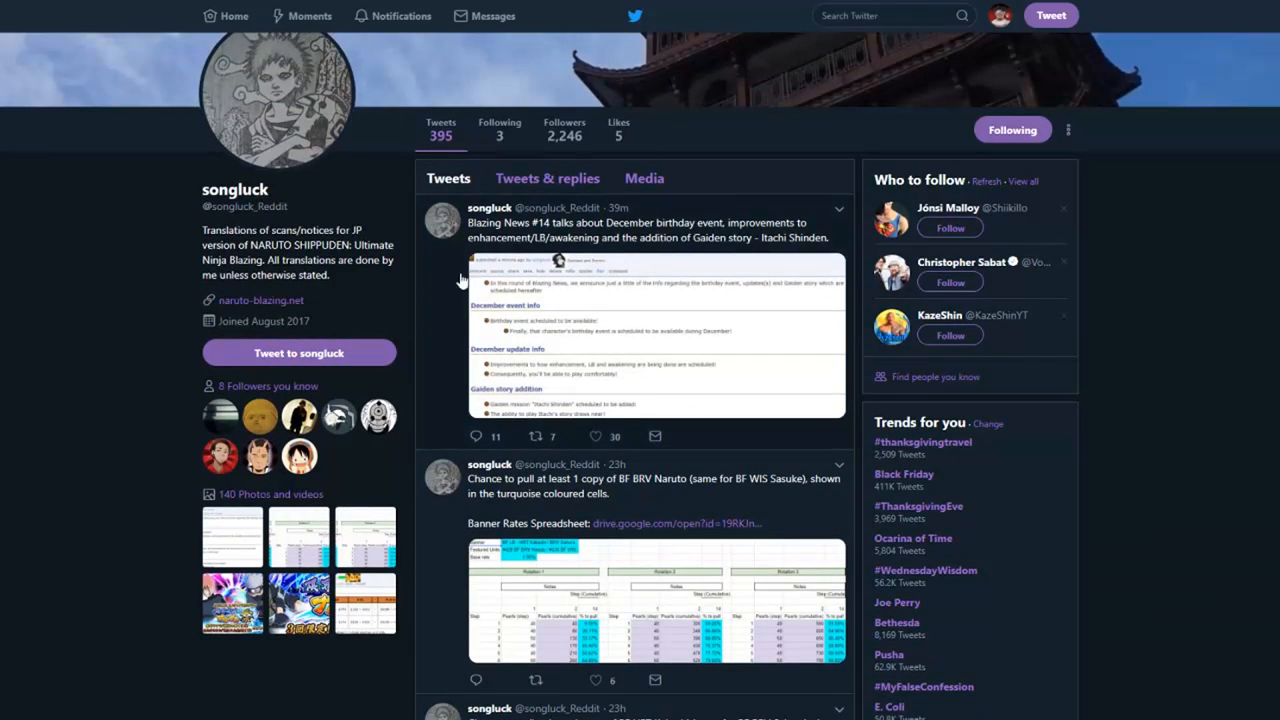
View the Blazing News #14 translation image at full size in the image viewer
{"action": "left_click", "coordinate": [658, 336]}
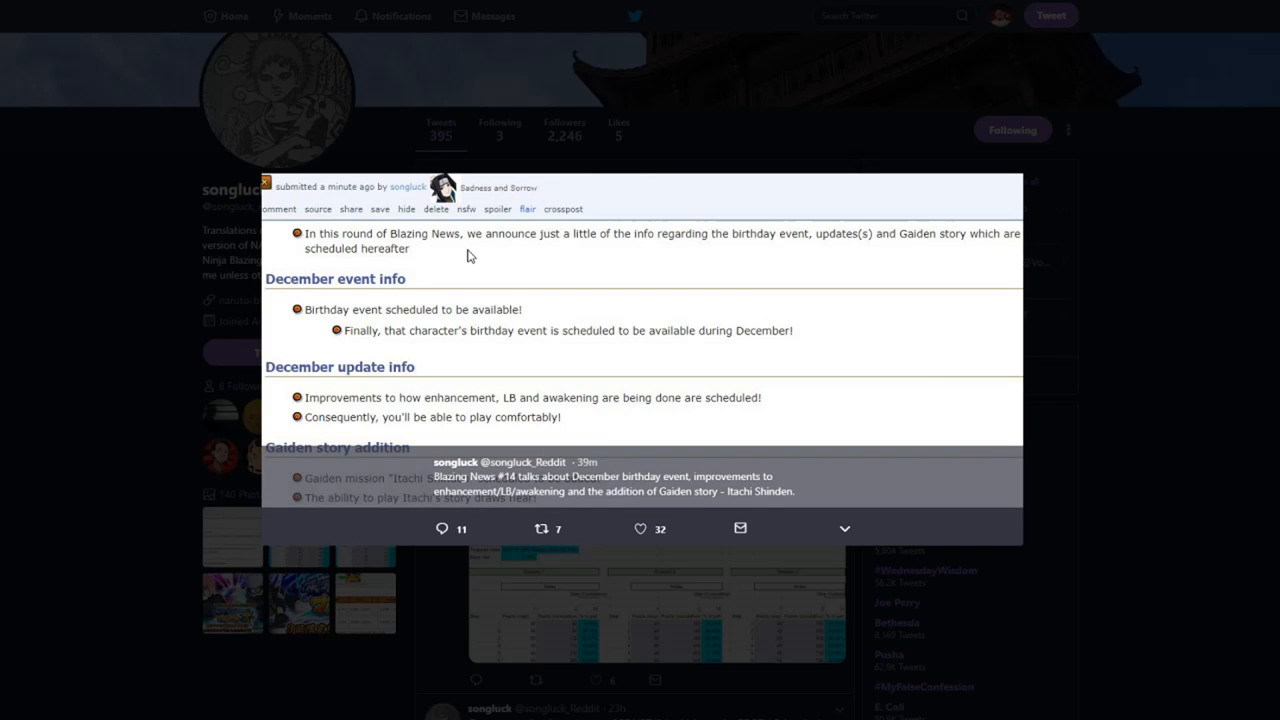
{"action": "mouse_move", "coordinate": [630, 248]}
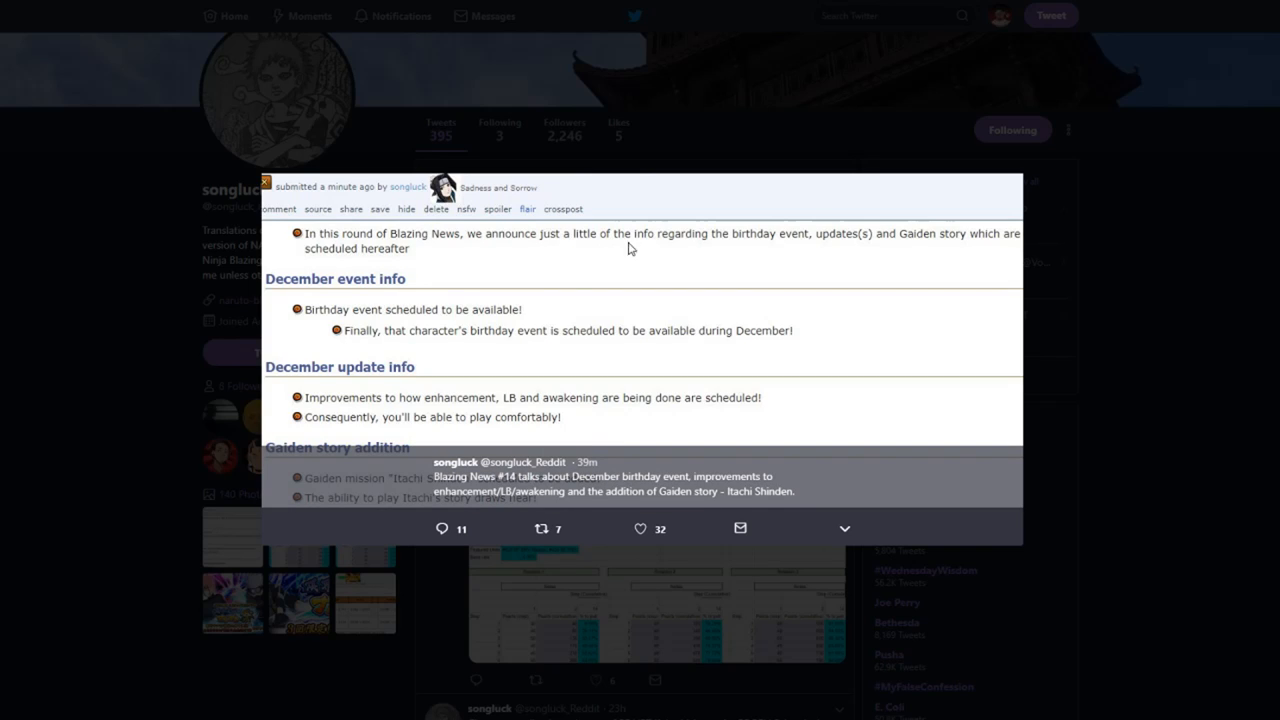
{"action": "mouse_move", "coordinate": [928, 280]}
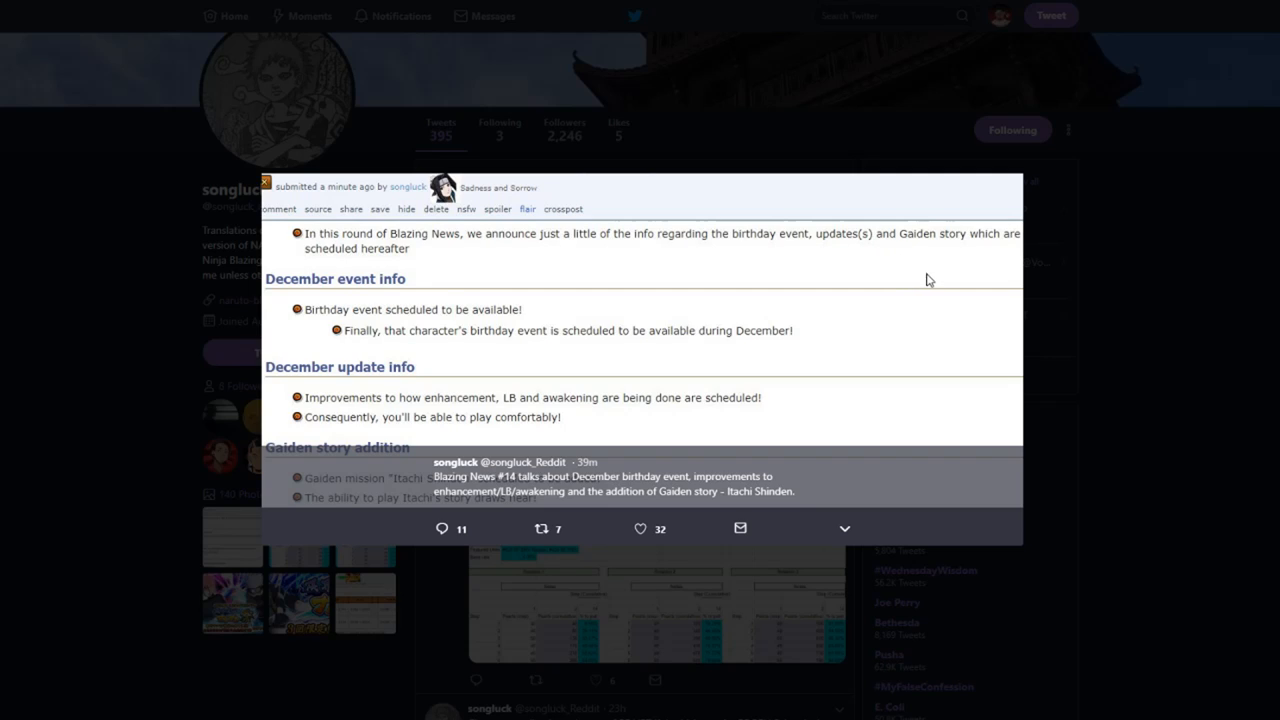
{"action": "mouse_move", "coordinate": [420, 262]}
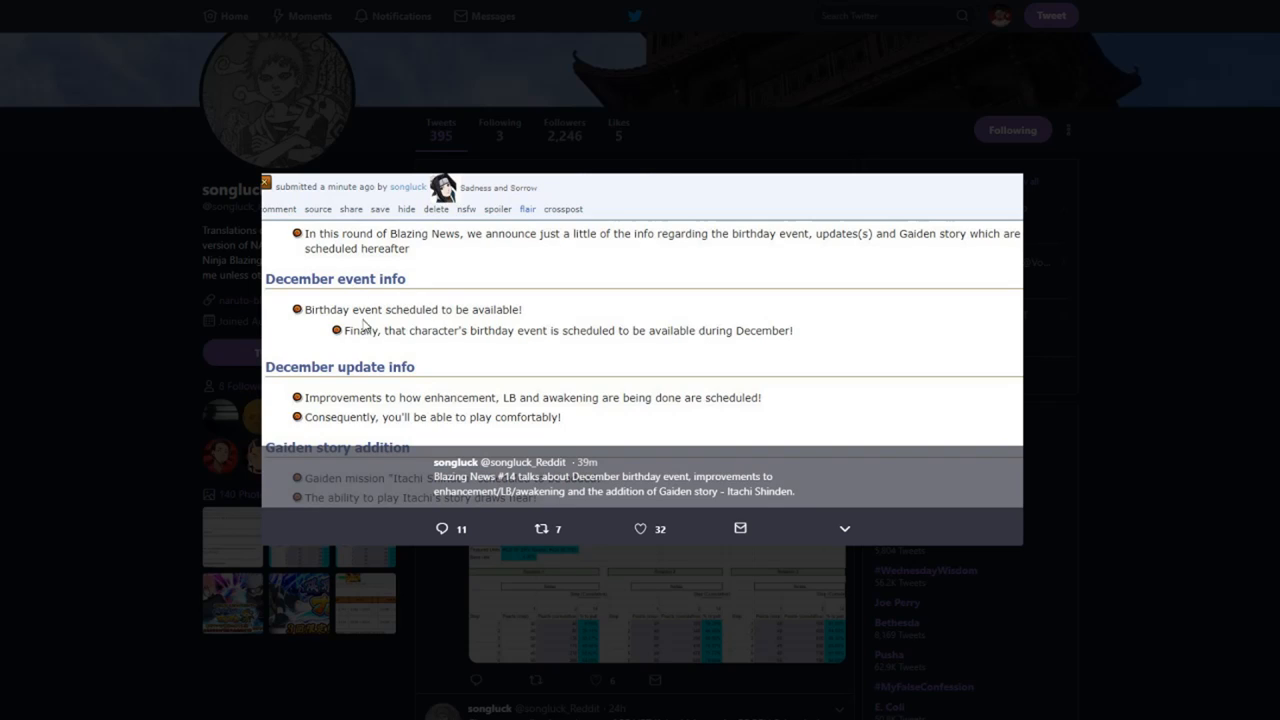
{"action": "mouse_move", "coordinate": [430, 356]}
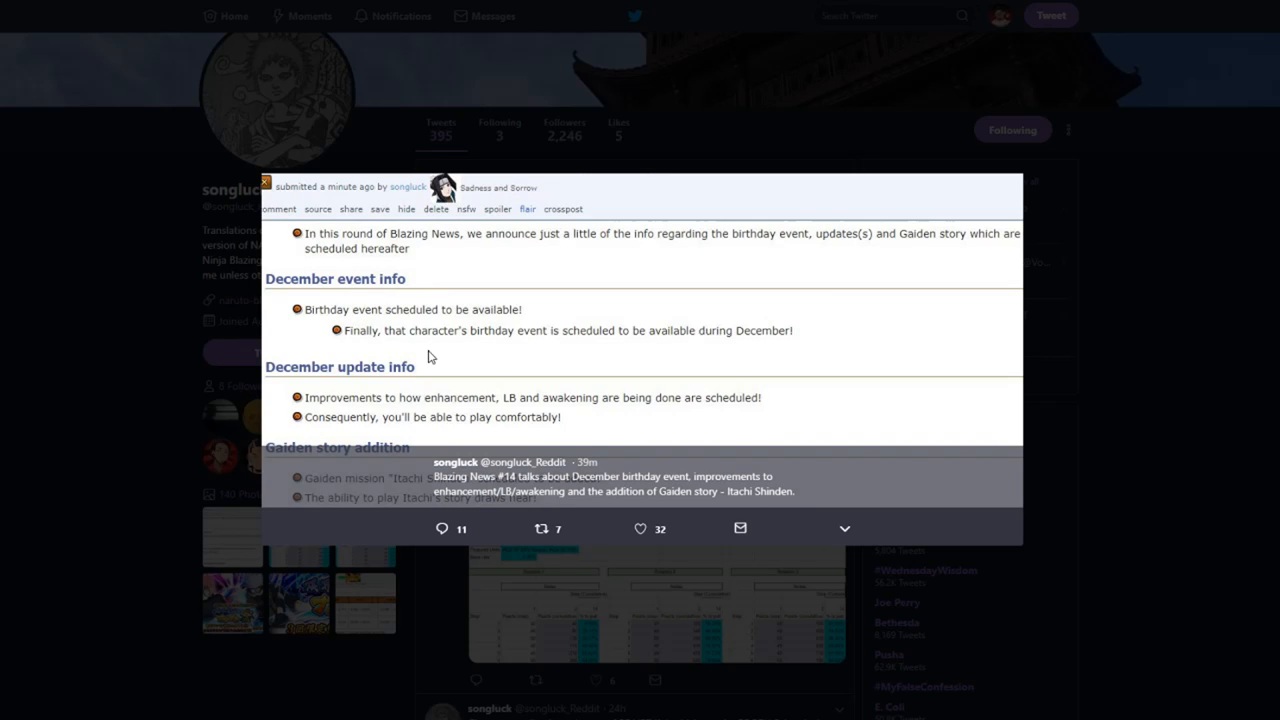
{"action": "mouse_move", "coordinate": [572, 354]}
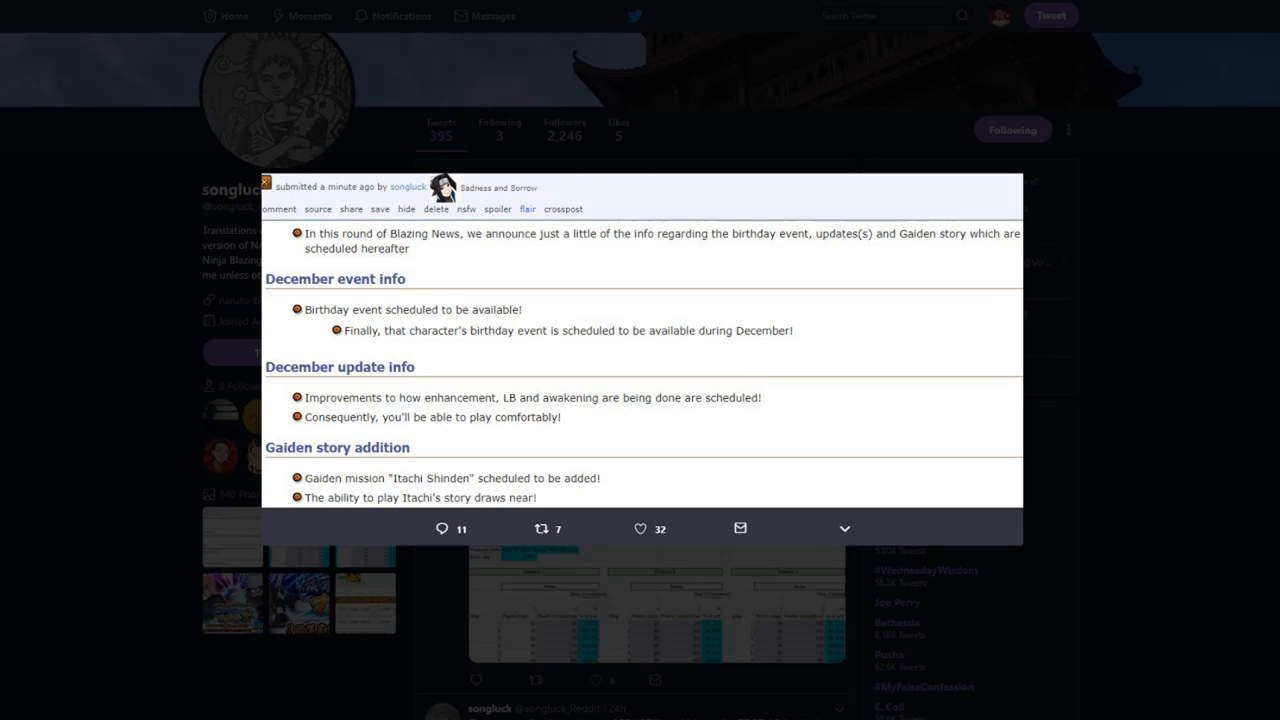
{"action": "mouse_move", "coordinate": [686, 644]}
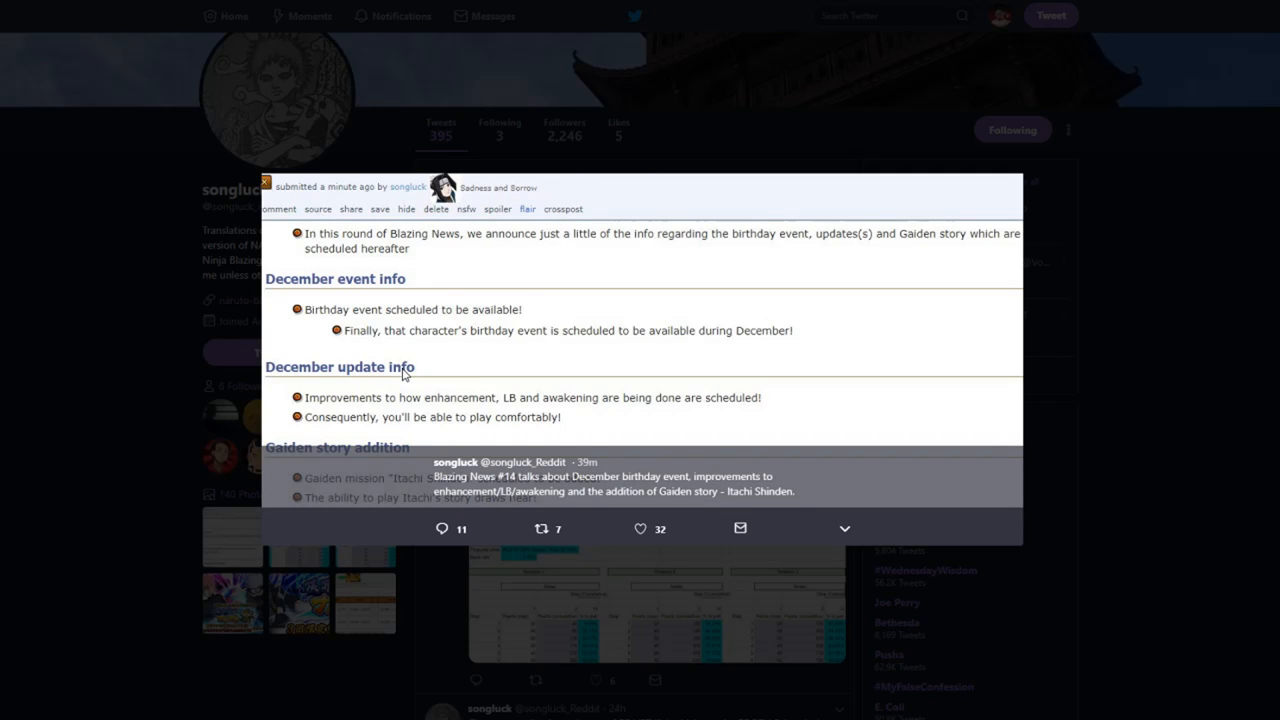
{"action": "mouse_move", "coordinate": [716, 388]}
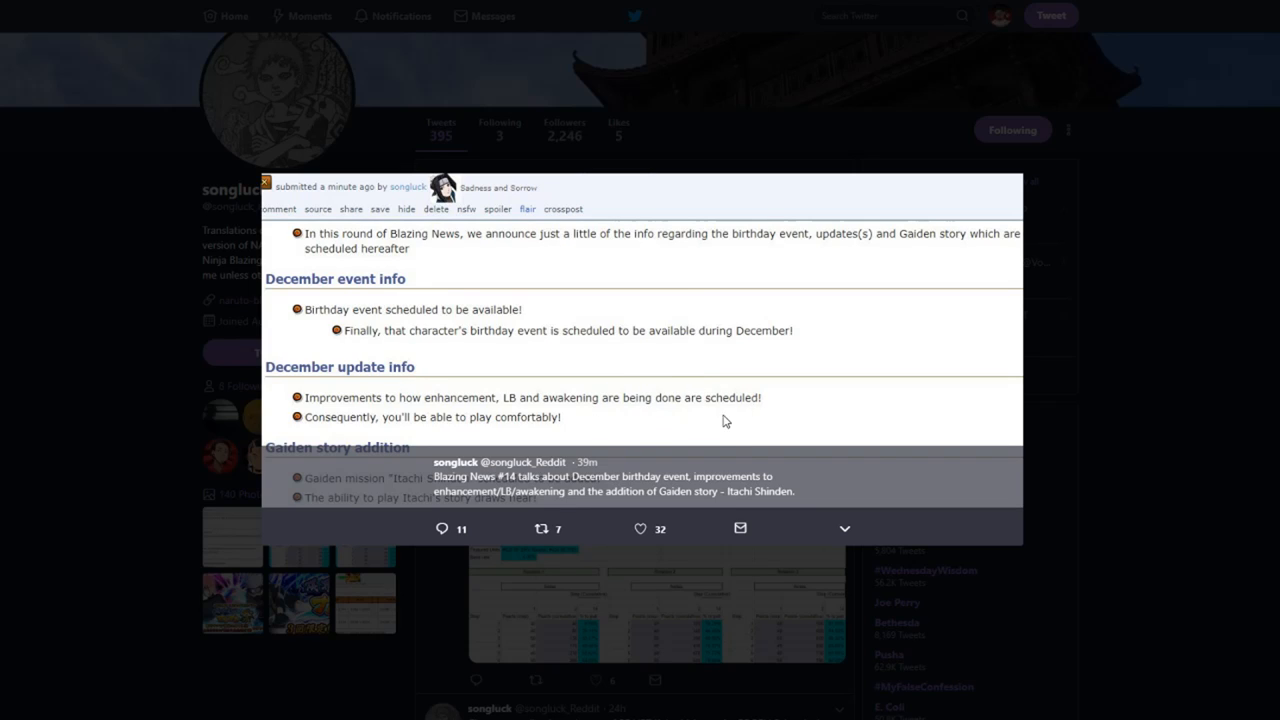
{"action": "mouse_move", "coordinate": [732, 370]}
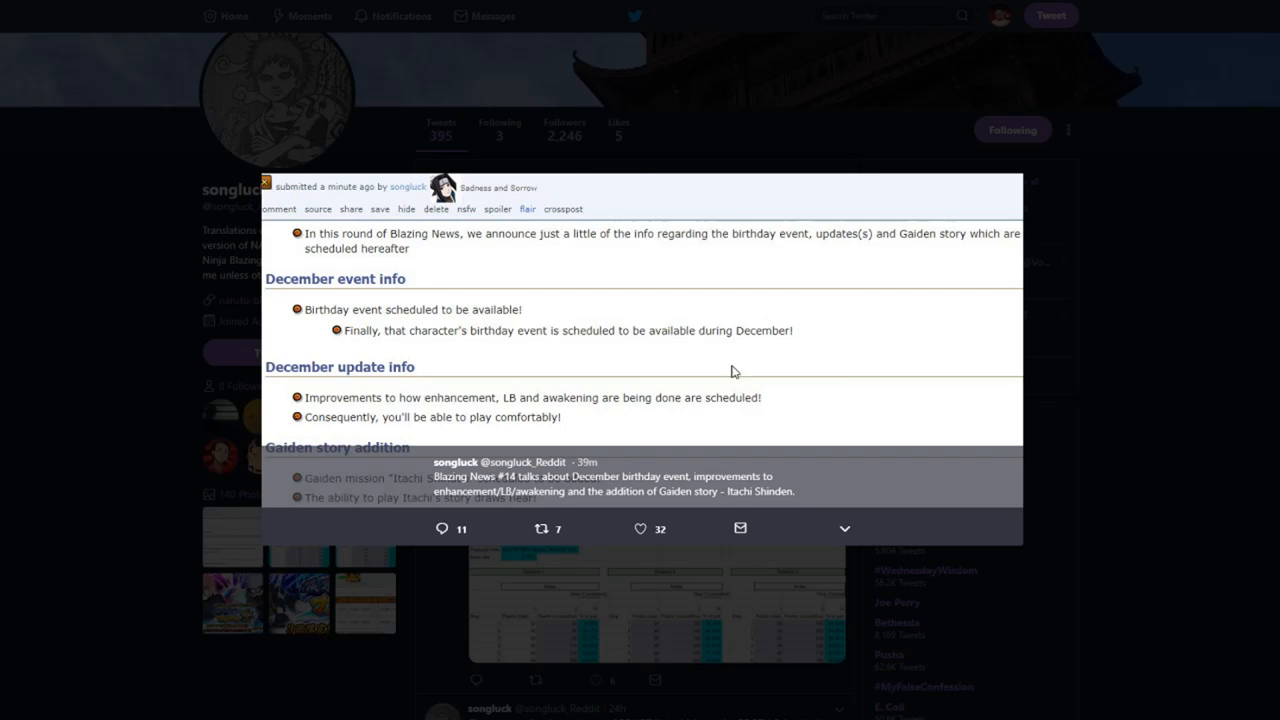
{"action": "mouse_move", "coordinate": [448, 440]}
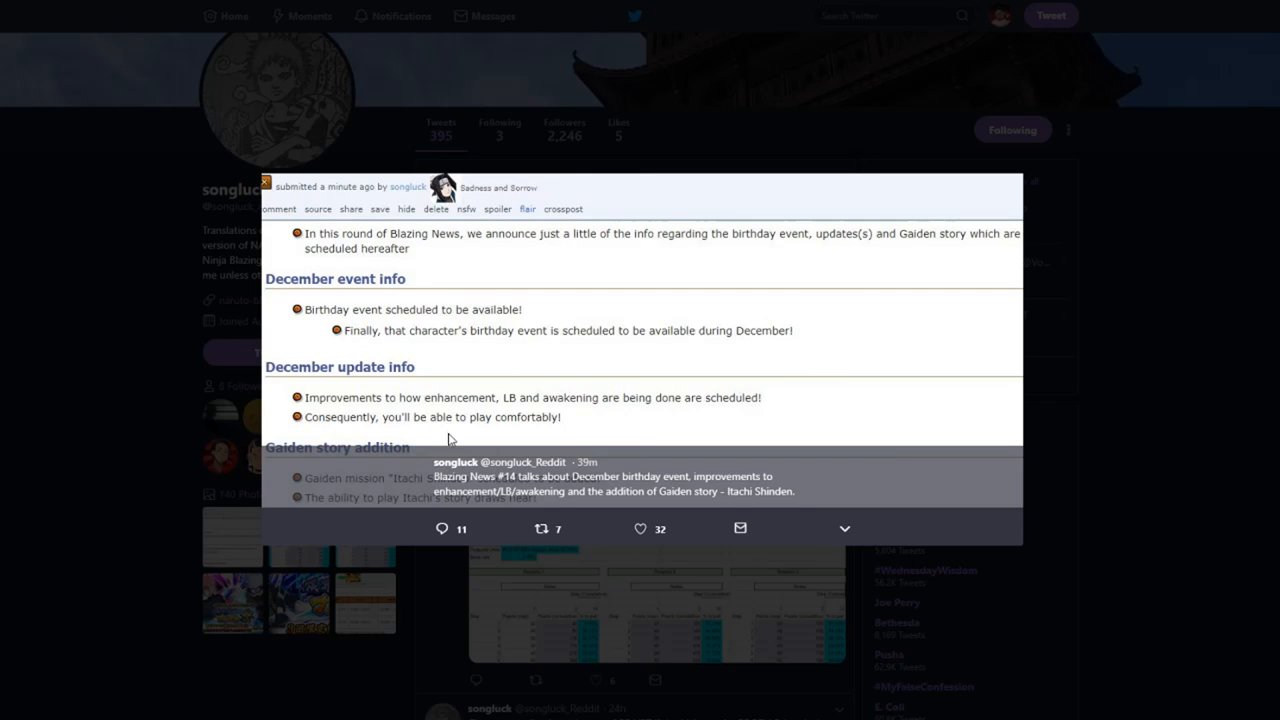
{"action": "mouse_move", "coordinate": [36, 320]}
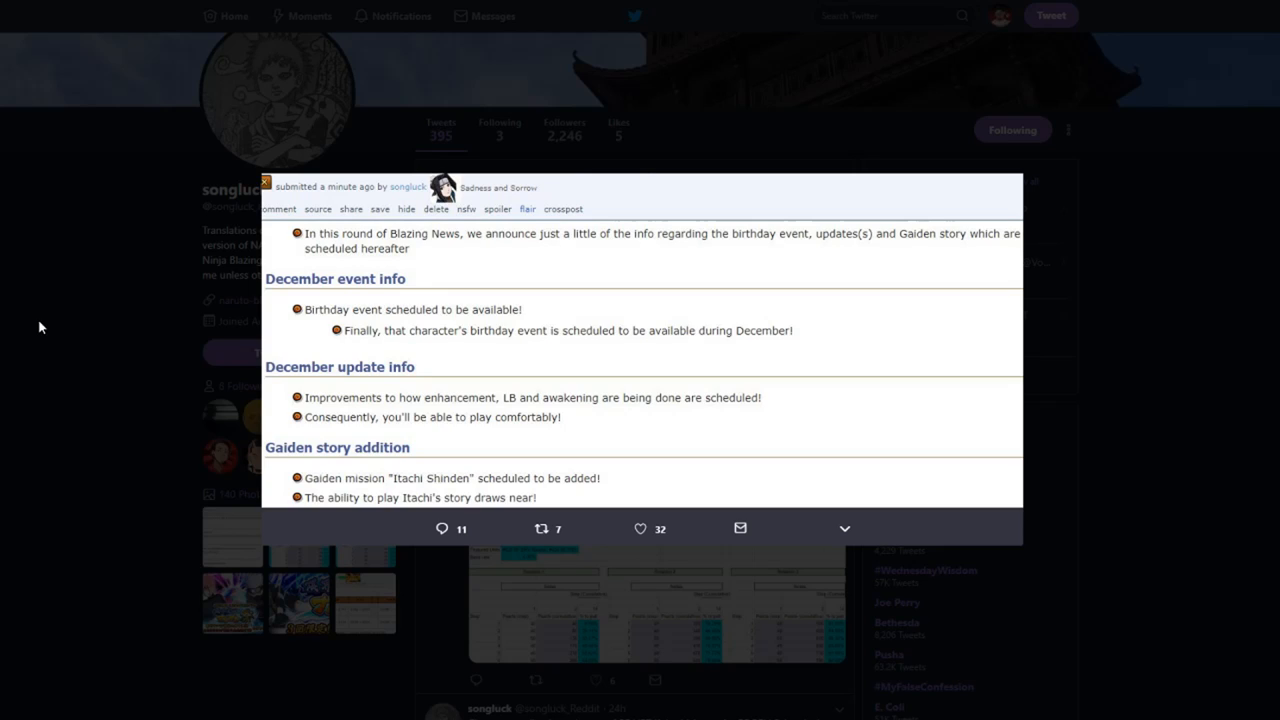
{"action": "mouse_move", "coordinate": [58, 348]}
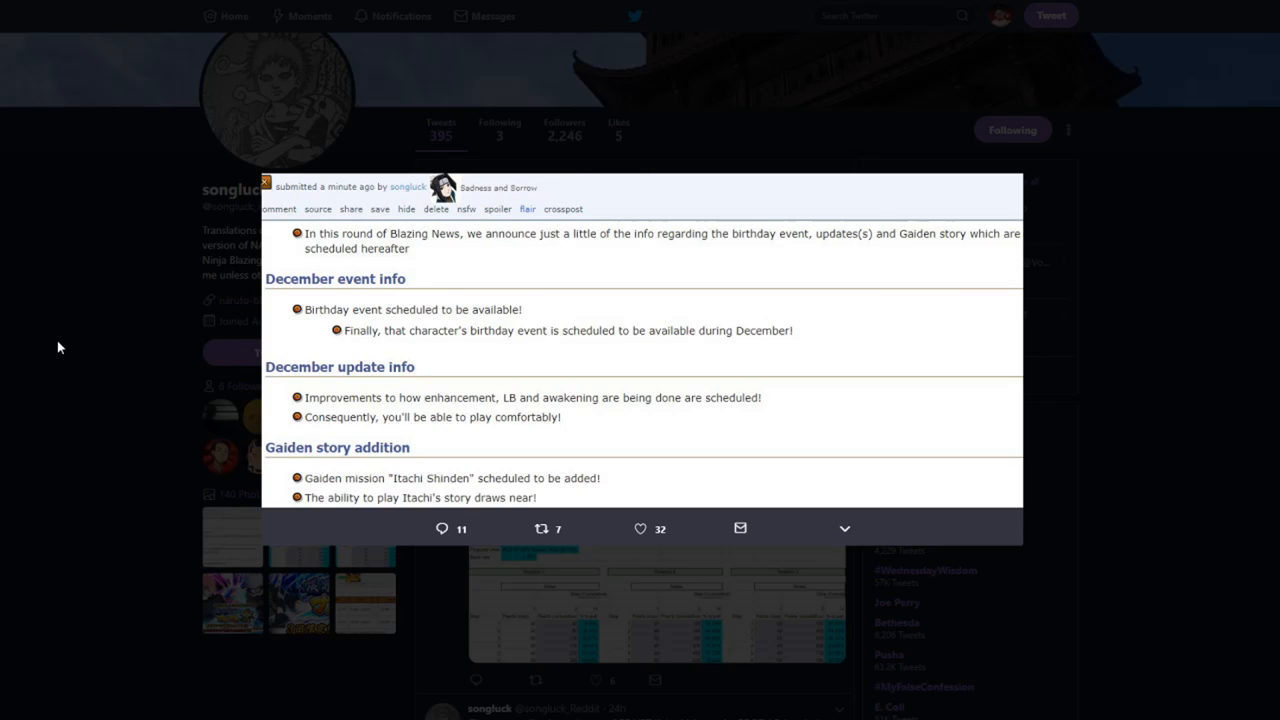